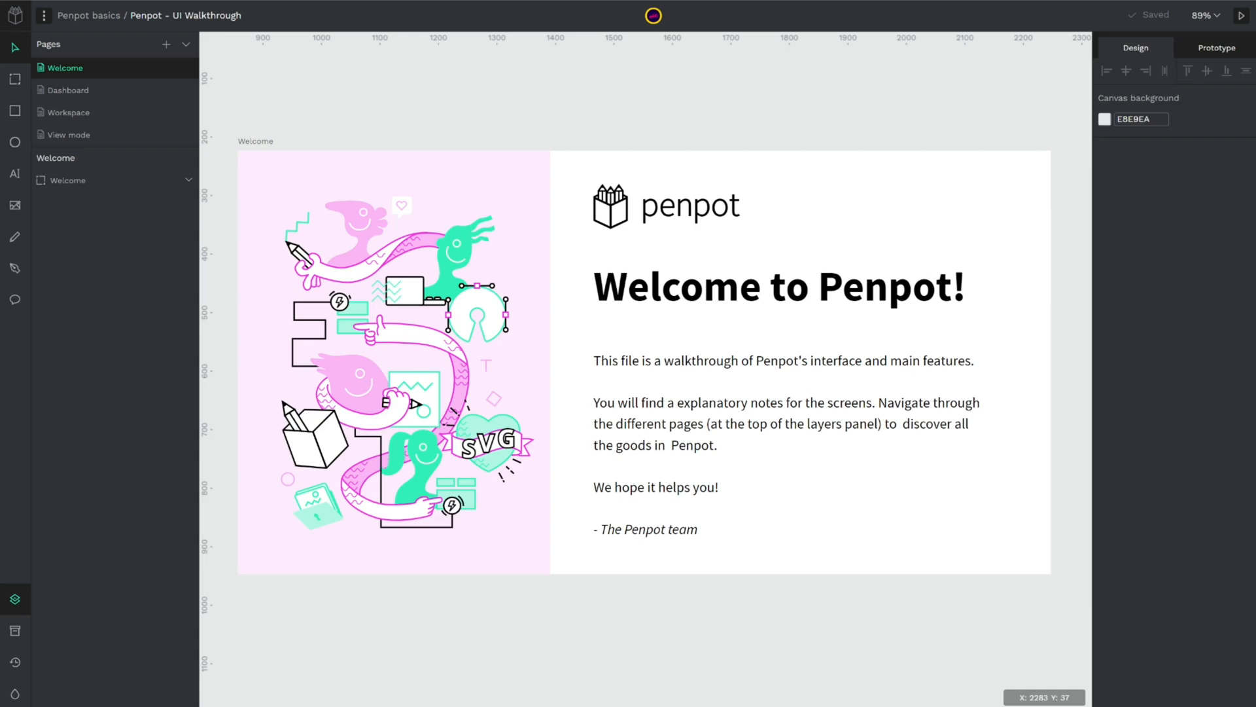
Step: Leave the UI Walkthrough file via the header logo to reach the Projects dashboard
left_click(11, 17)
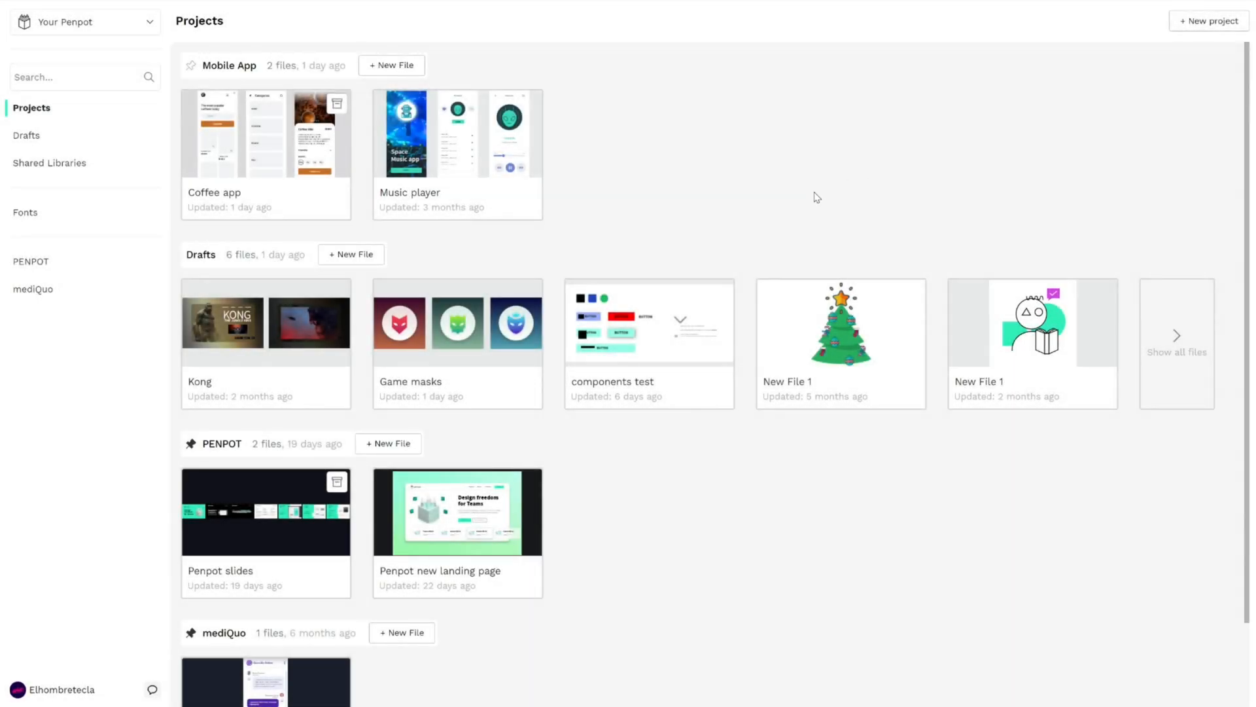
mouse_move(89, 215)
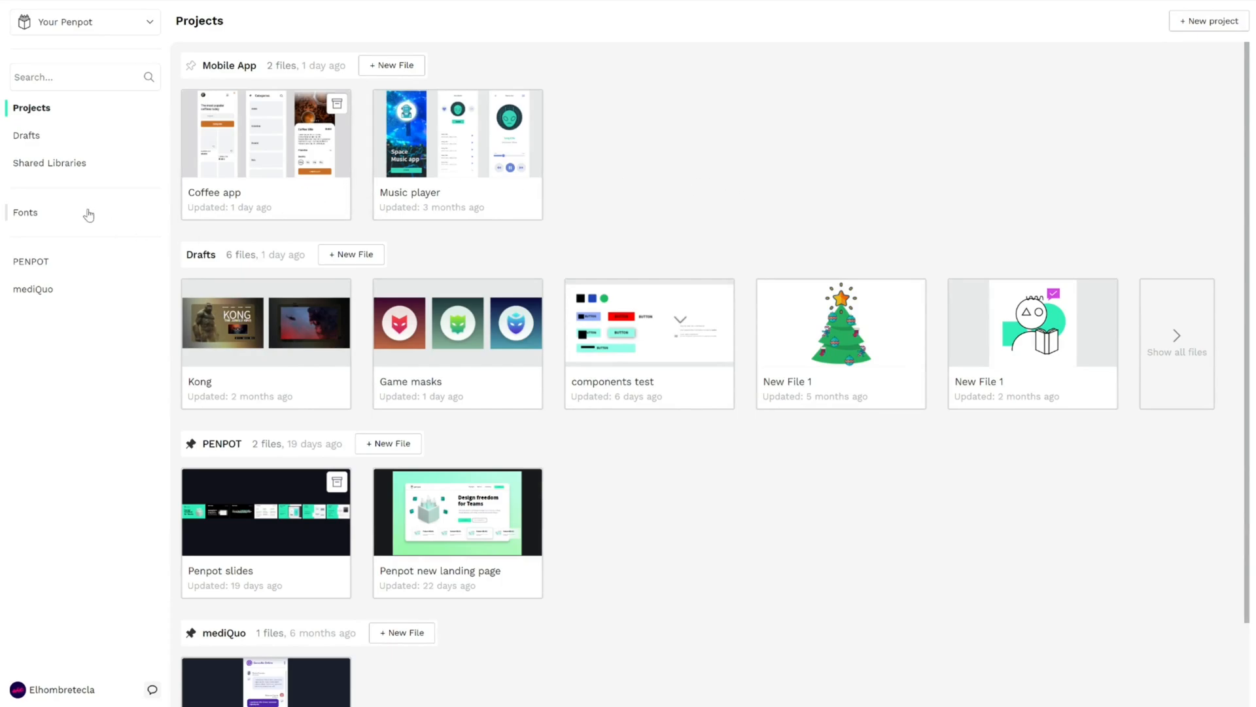
Step: Queue the six Calibri .ttf files (Regular, Bold, Italic, Light, Light Italic, Bold Italic) in the team Fonts section
left_click(25, 212)
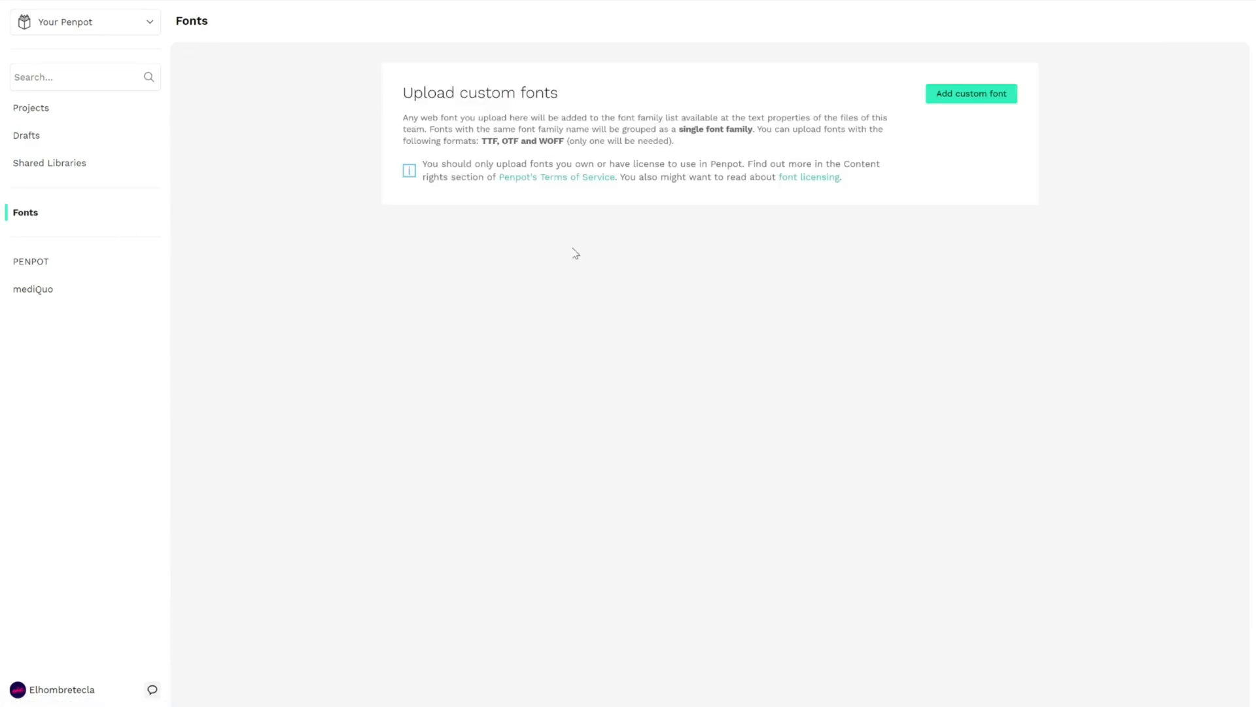
mouse_move(621, 272)
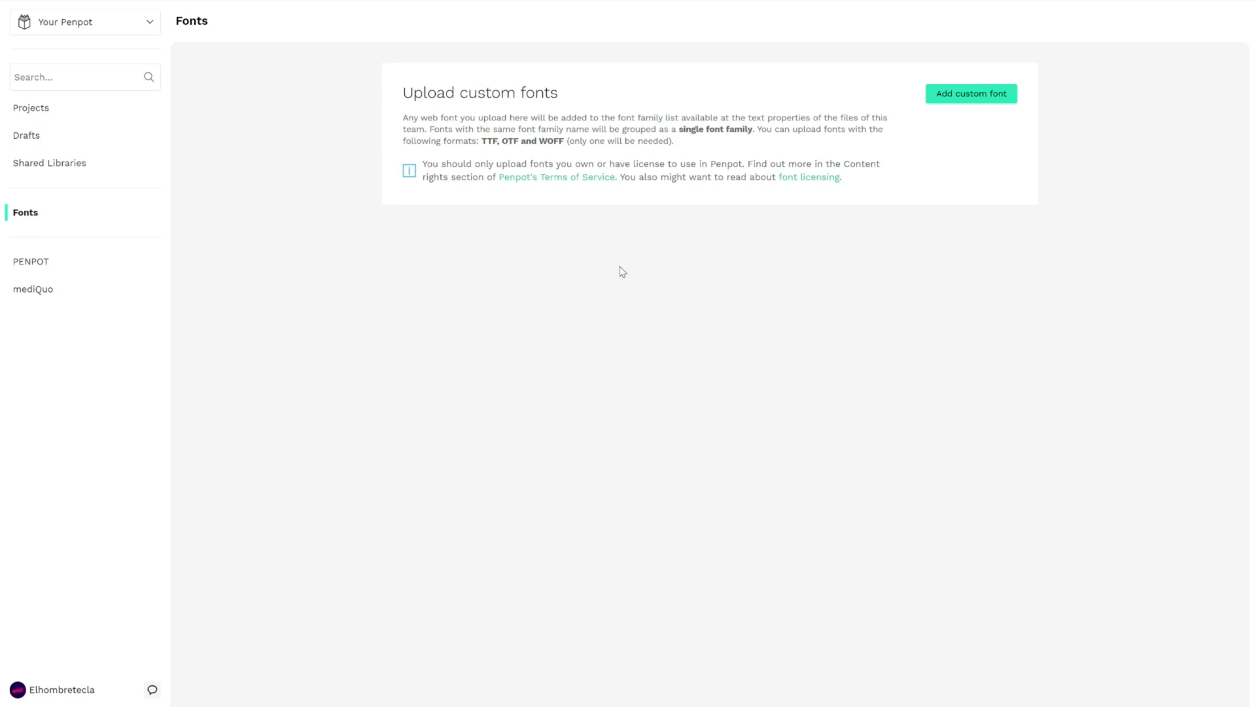
mouse_move(623, 267)
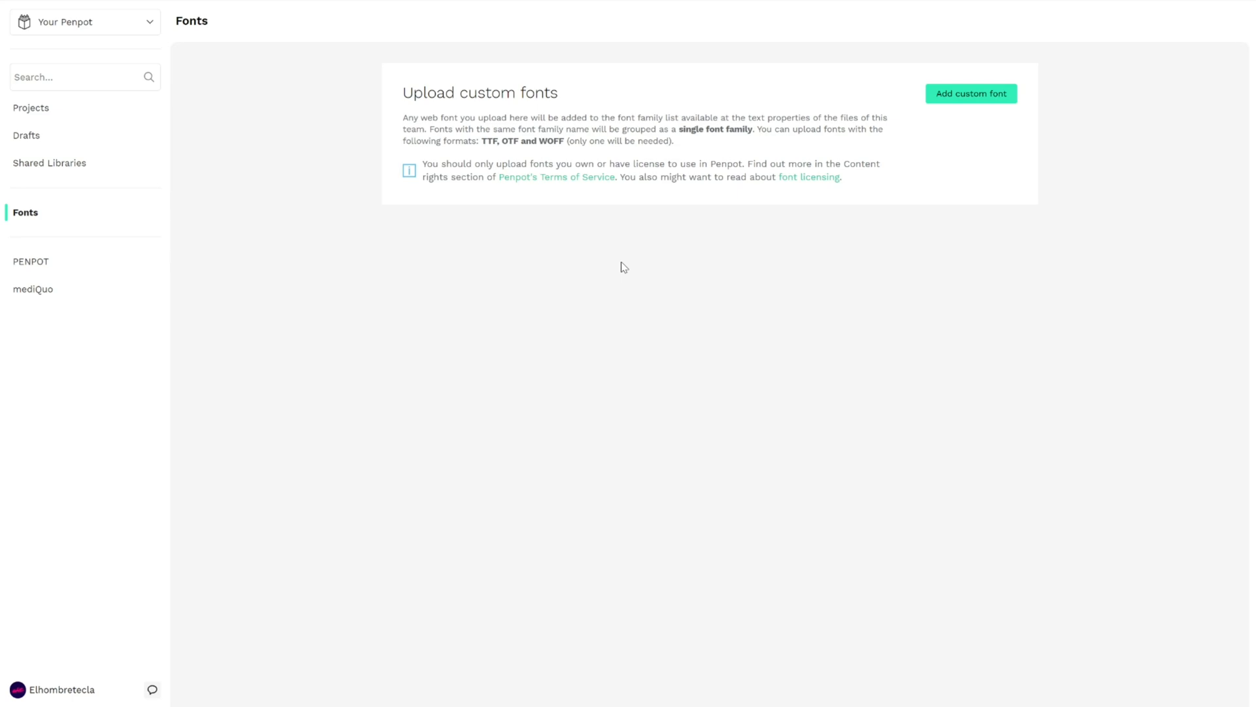
left_click(971, 93)
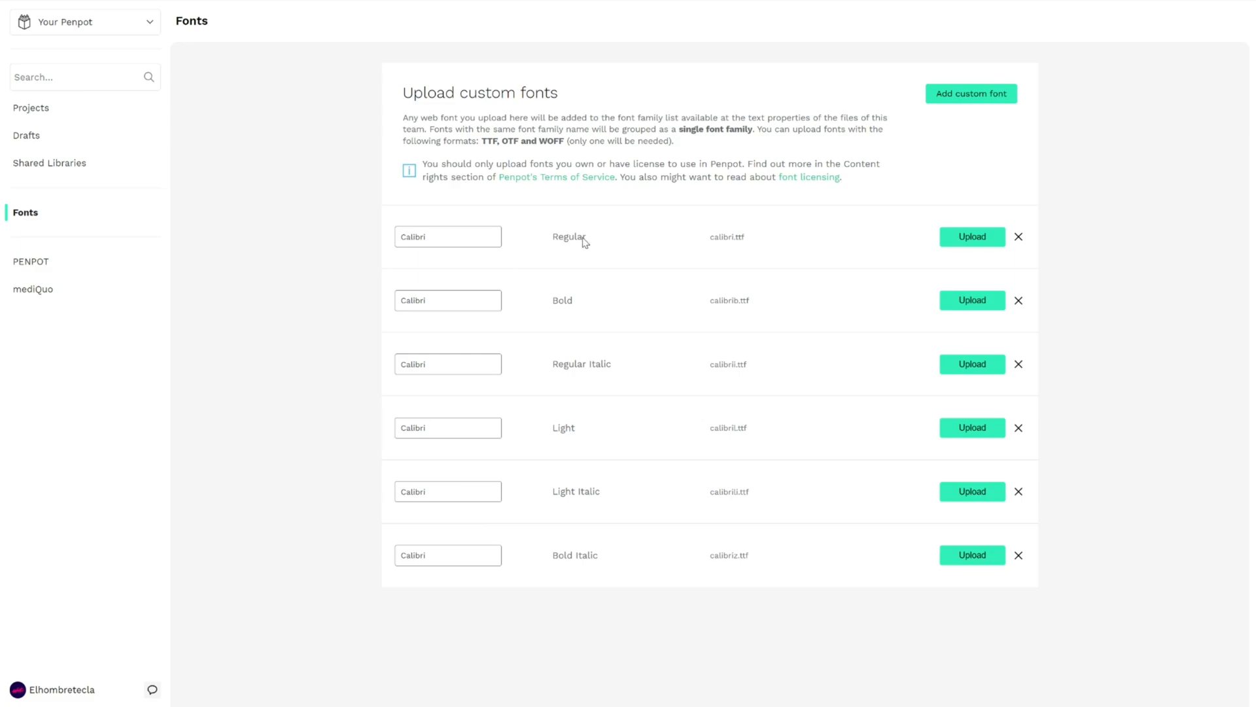
mouse_move(603, 246)
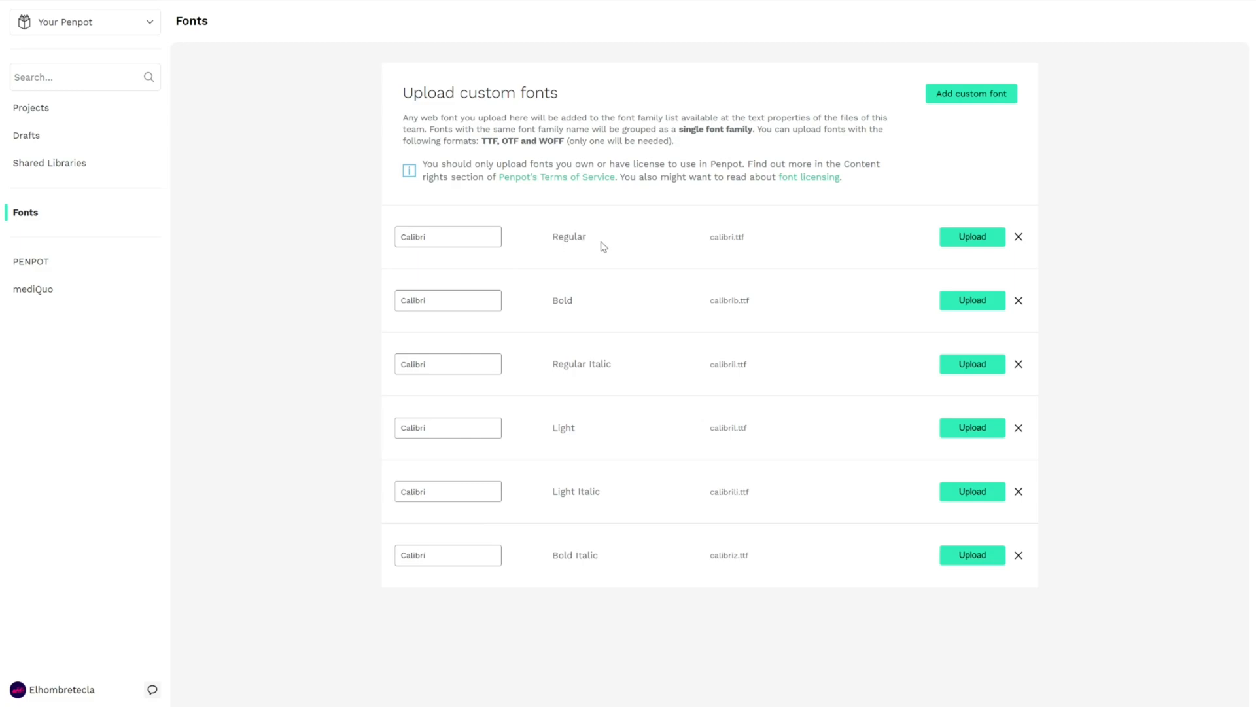
mouse_move(724, 244)
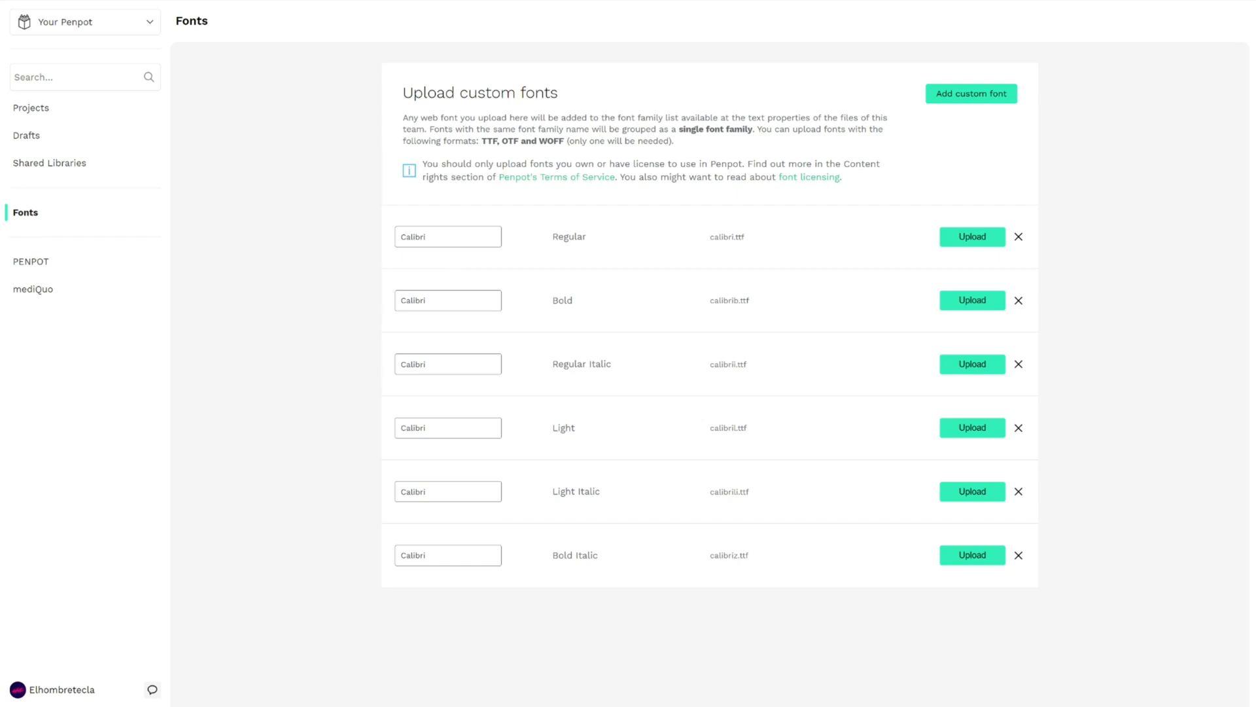
mouse_move(889, 293)
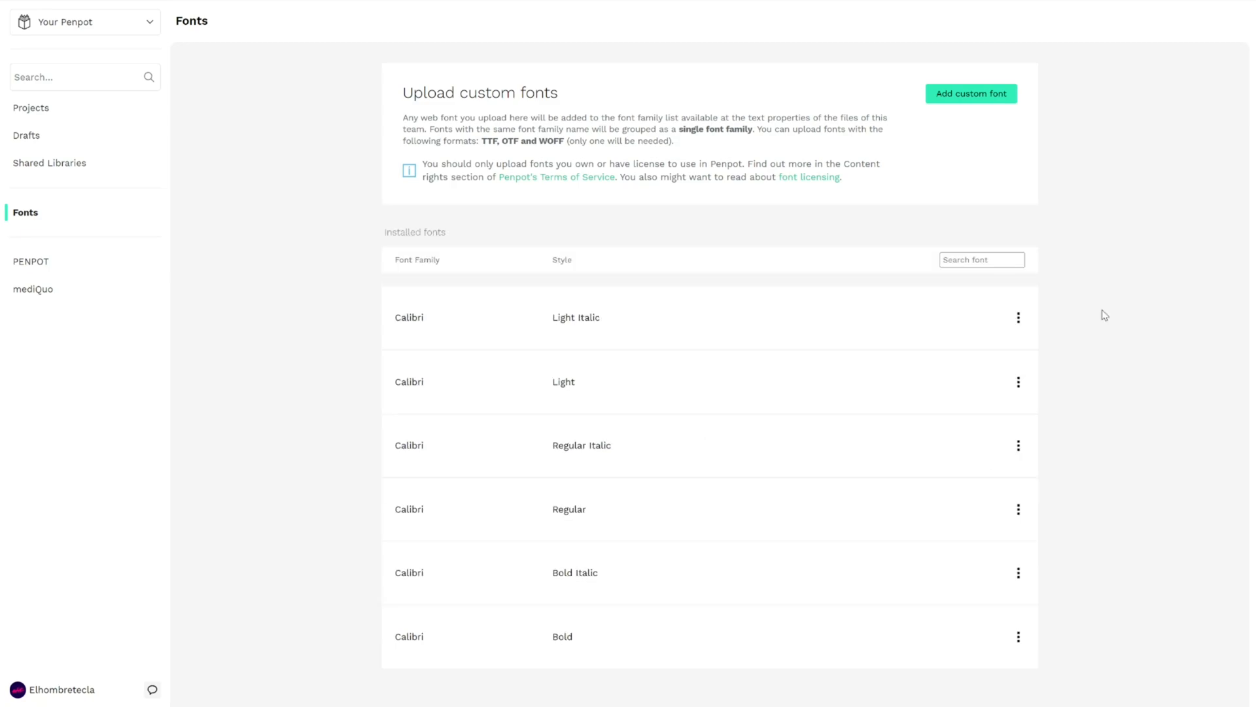
mouse_move(1076, 301)
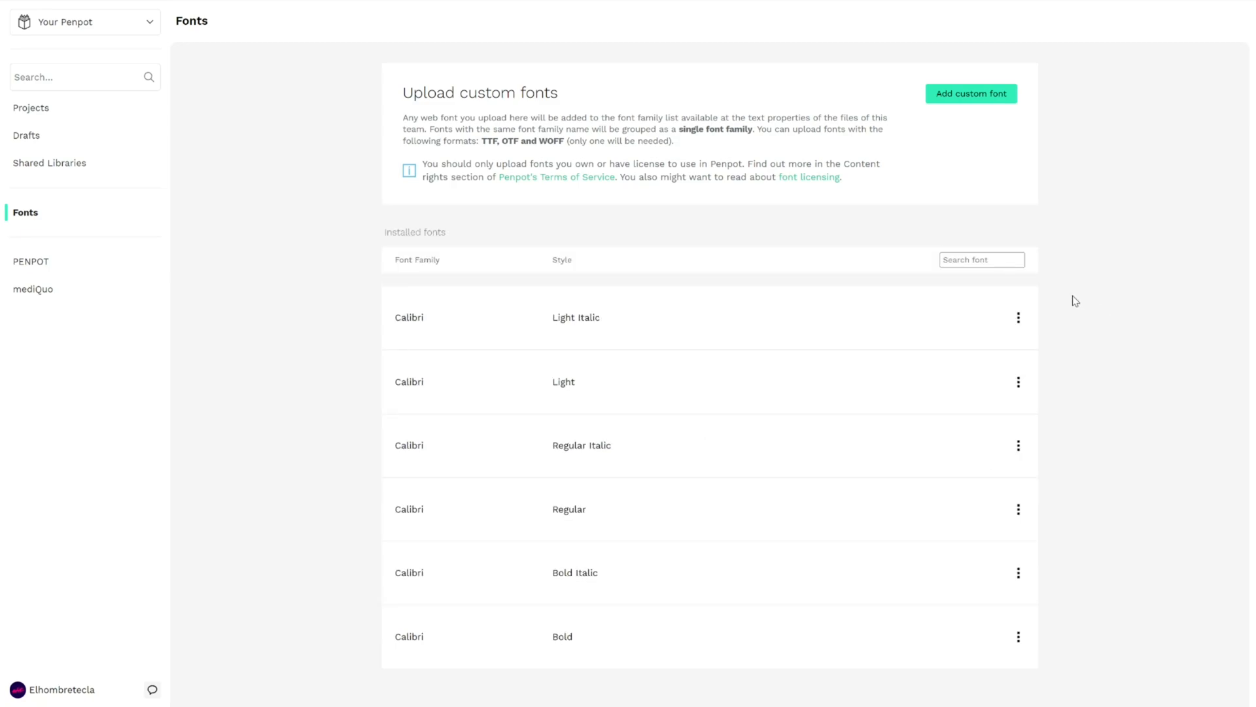
Step: Select the lorem ipsum description text in the Coffee app file
left_click(32, 107)
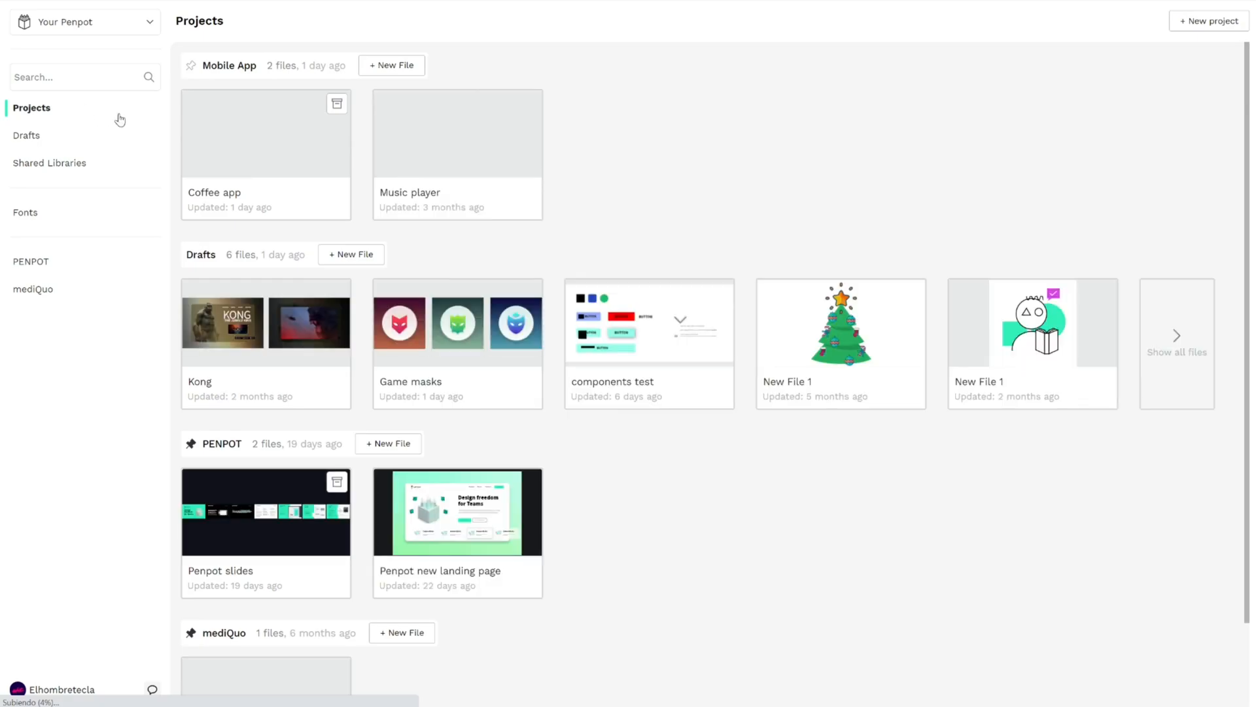
double_click(266, 134)
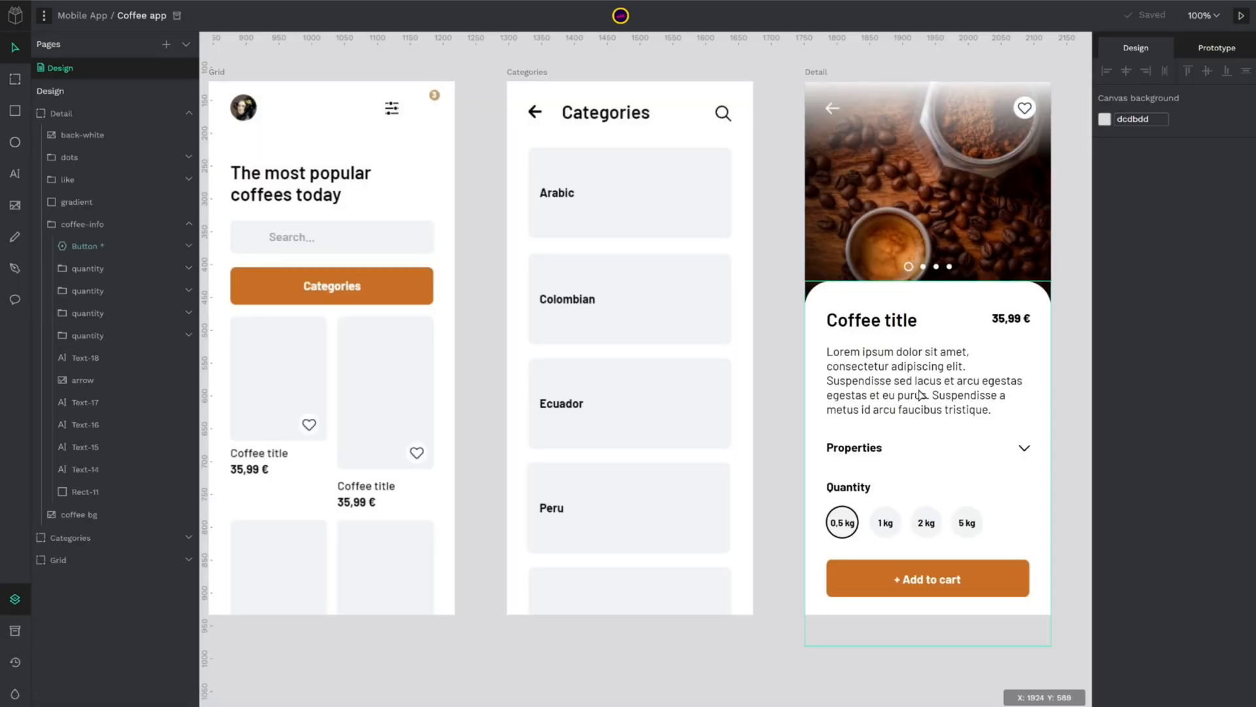
left_click(924, 386)
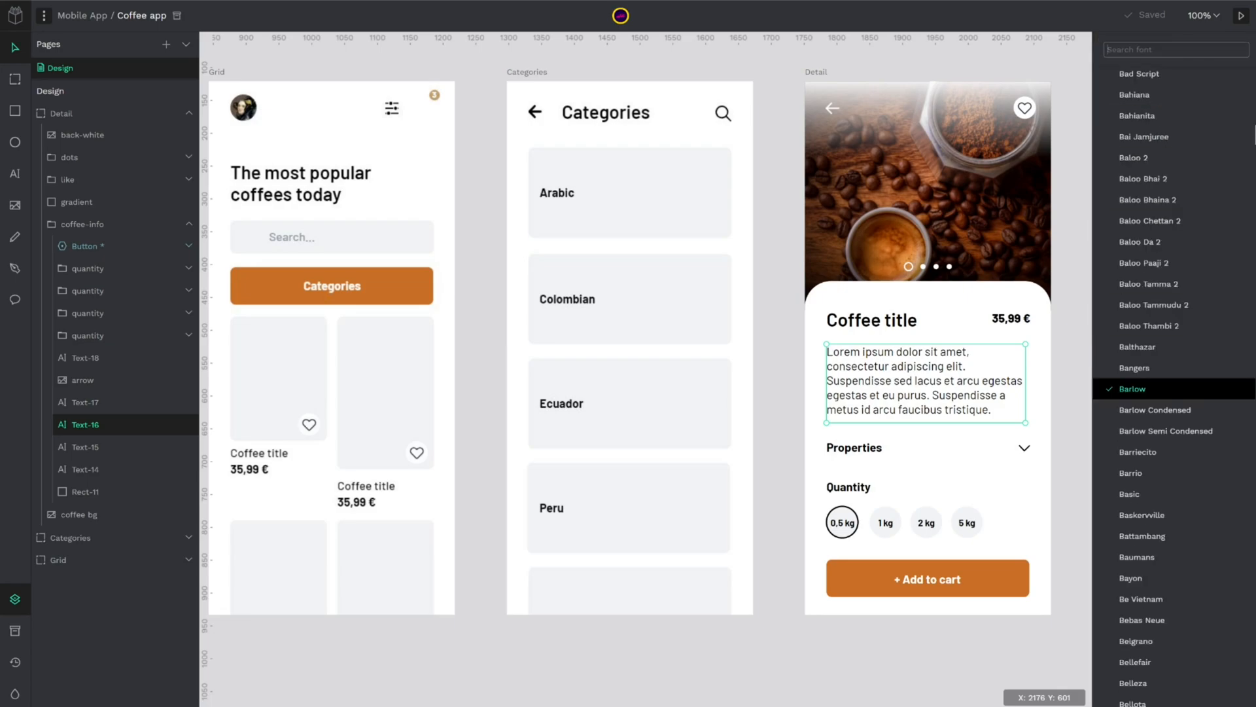
Step: Apply the Calibri family (found via 'cal') and a Calibri style to the description
type("cal")
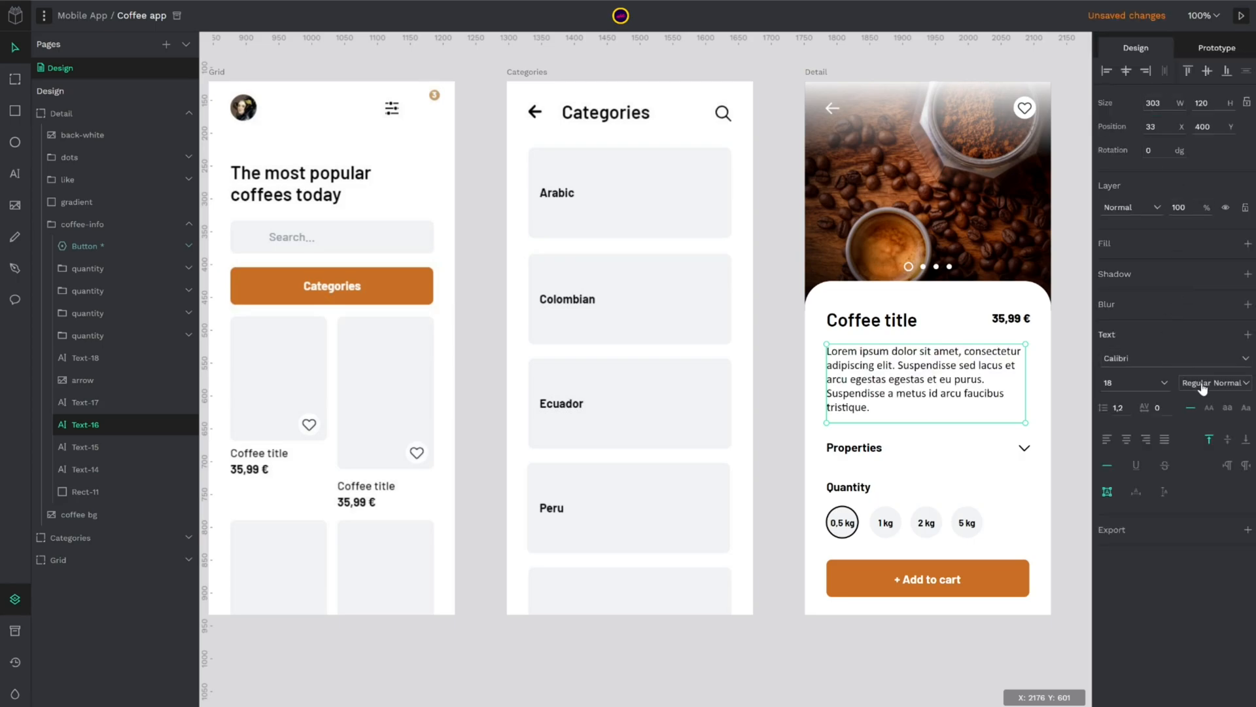
left_click(1214, 383)
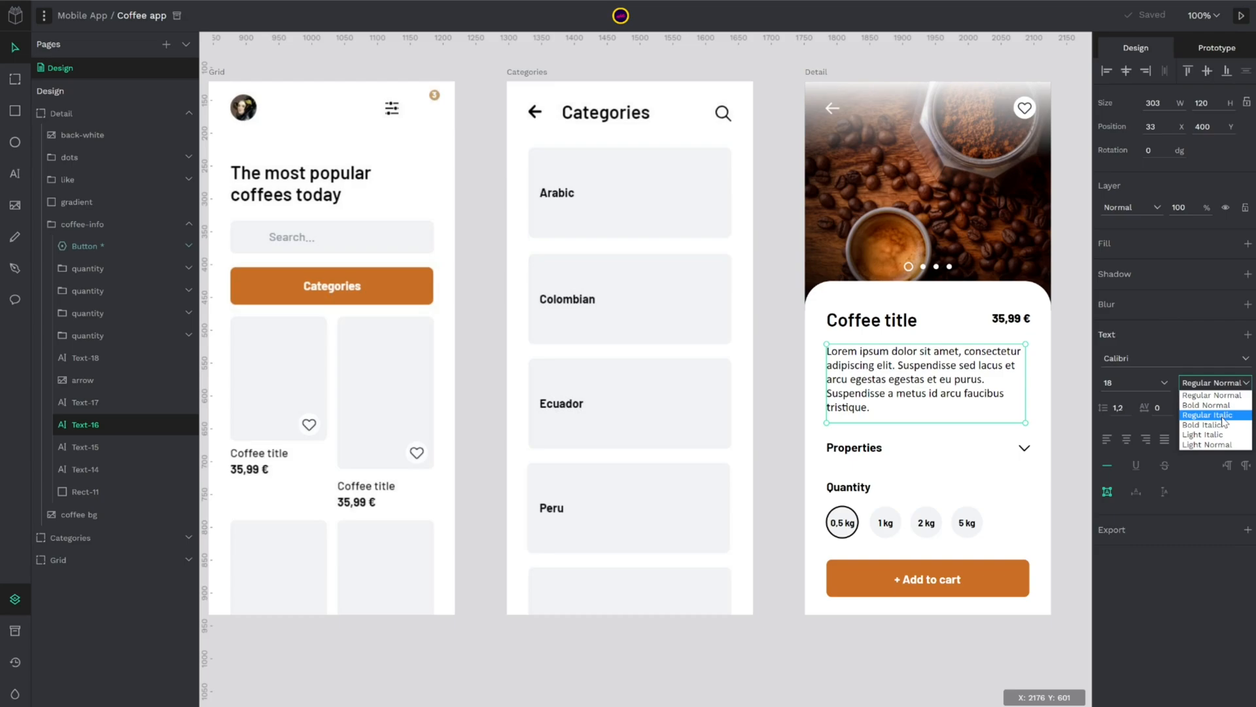
left_click(1208, 414)
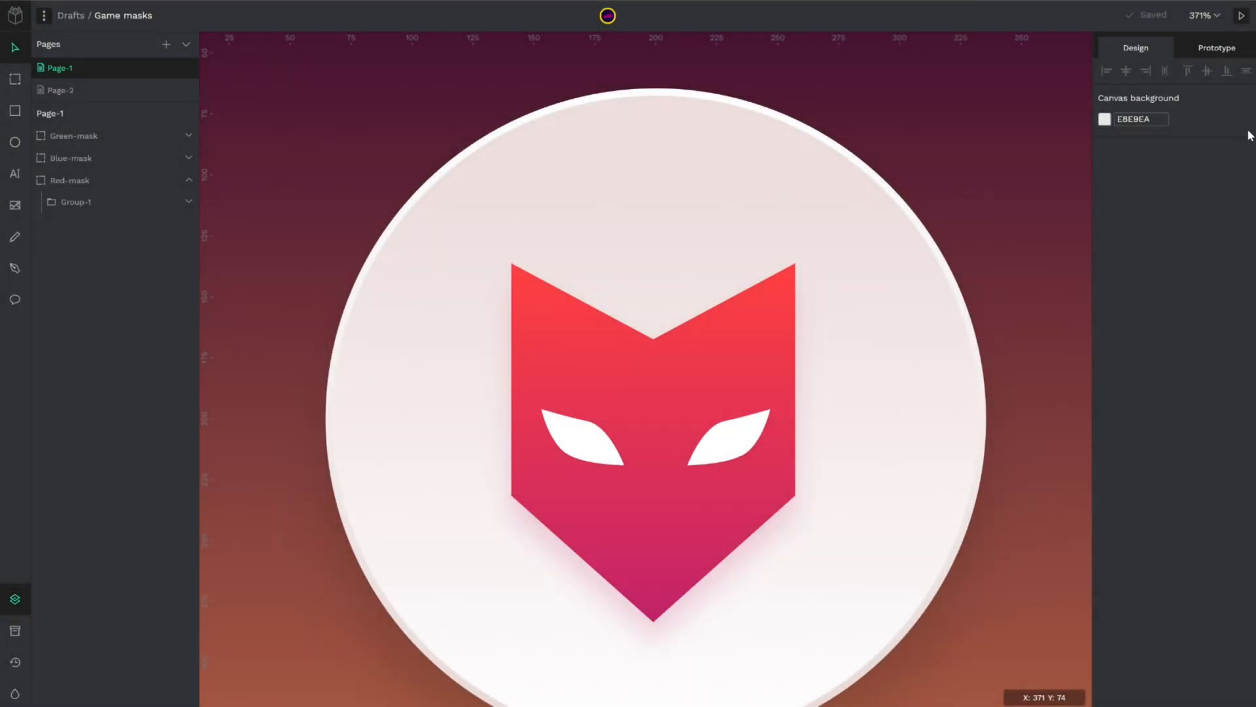
mouse_move(1078, 203)
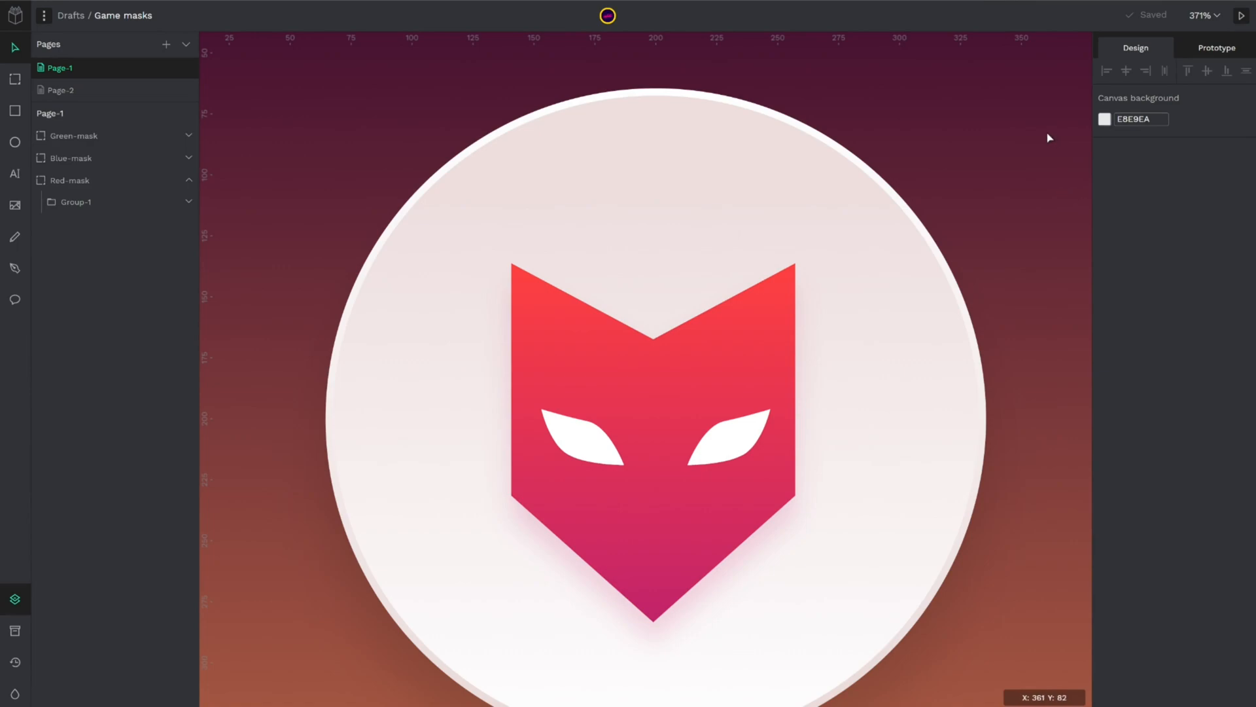
mouse_move(319, 57)
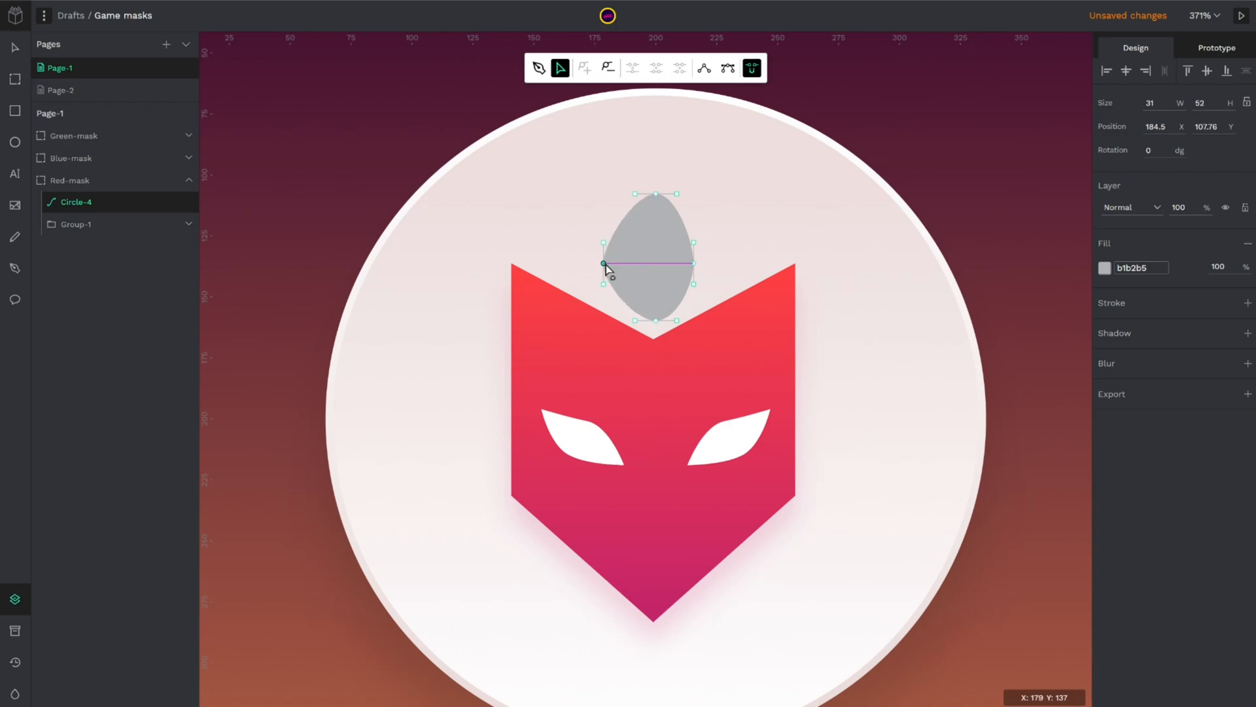
Step: Drag a node of the grey converted path to reshape it above the red mask
left_click_drag(604, 263, 705, 263)
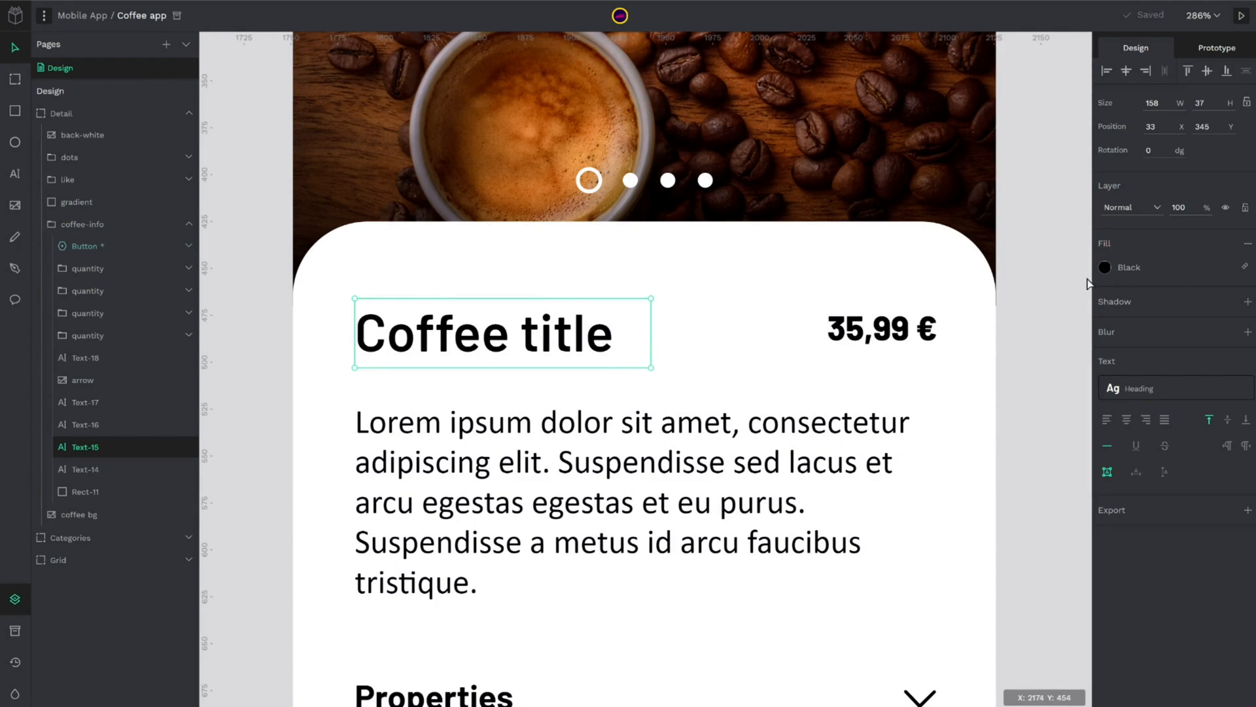
mouse_move(597, 348)
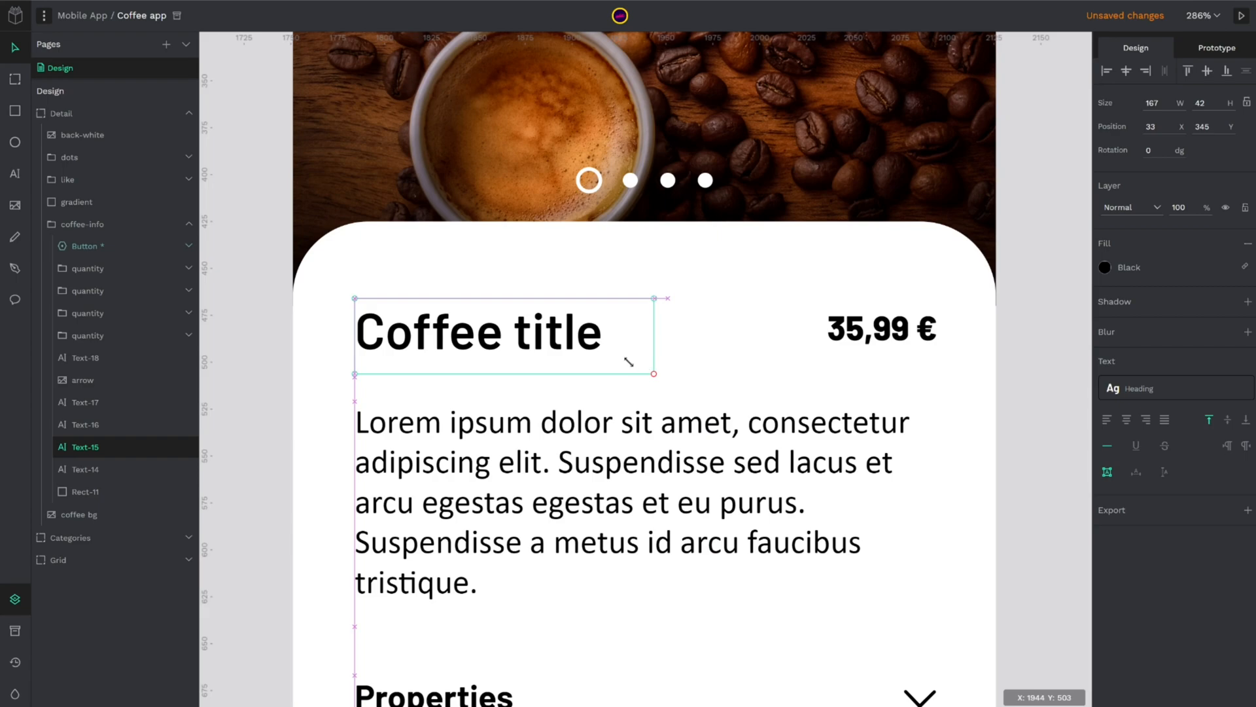
Step: Scale up the Coffee title text by dragging its corner handle
left_click_drag(654, 373, 726, 392)
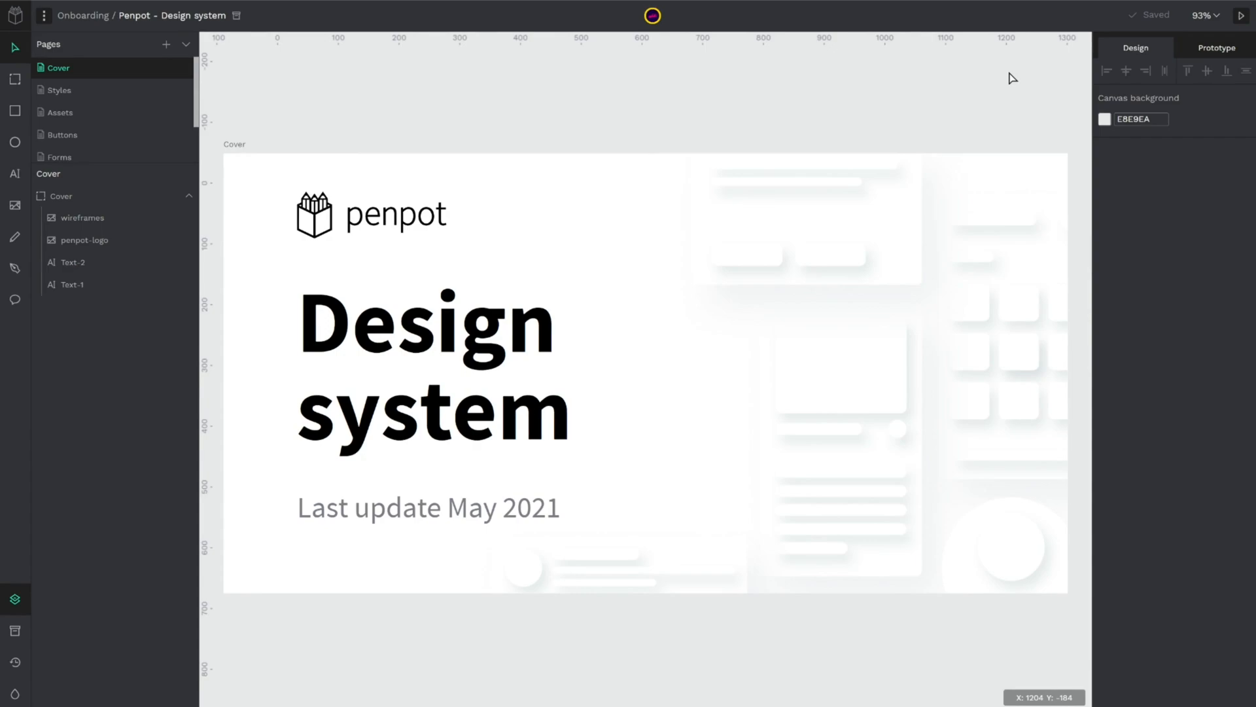
mouse_move(992, 81)
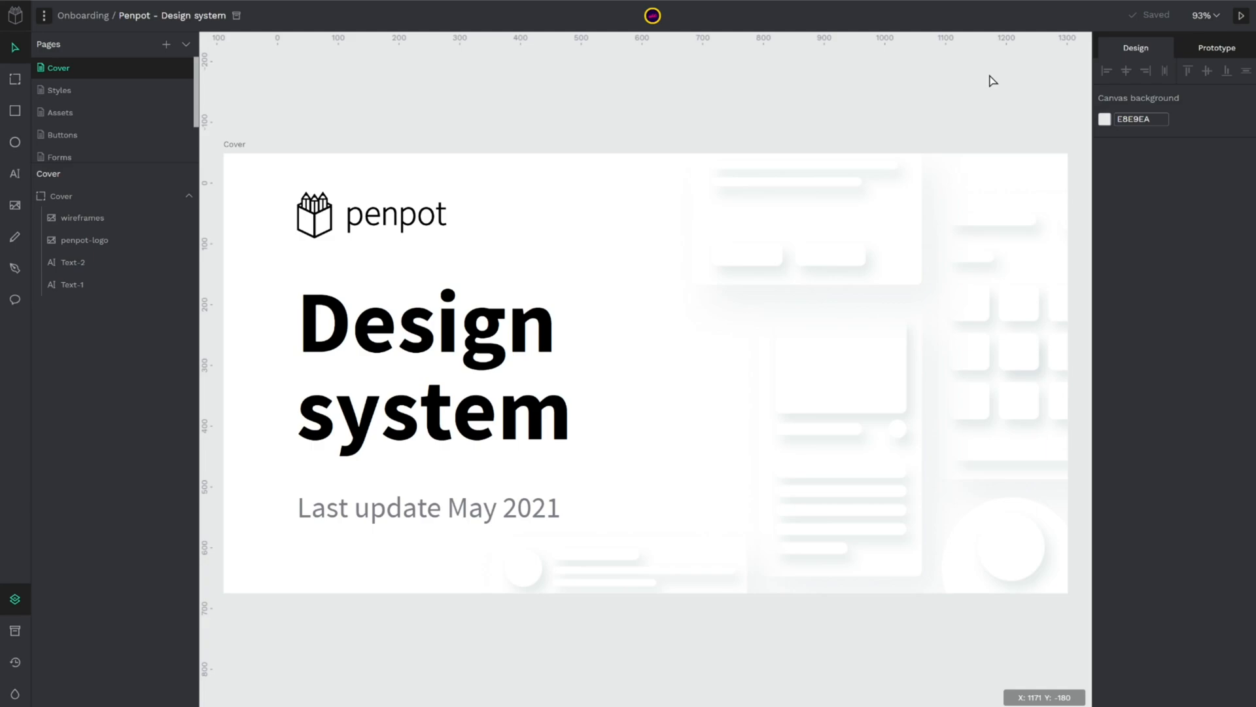
mouse_move(740, 127)
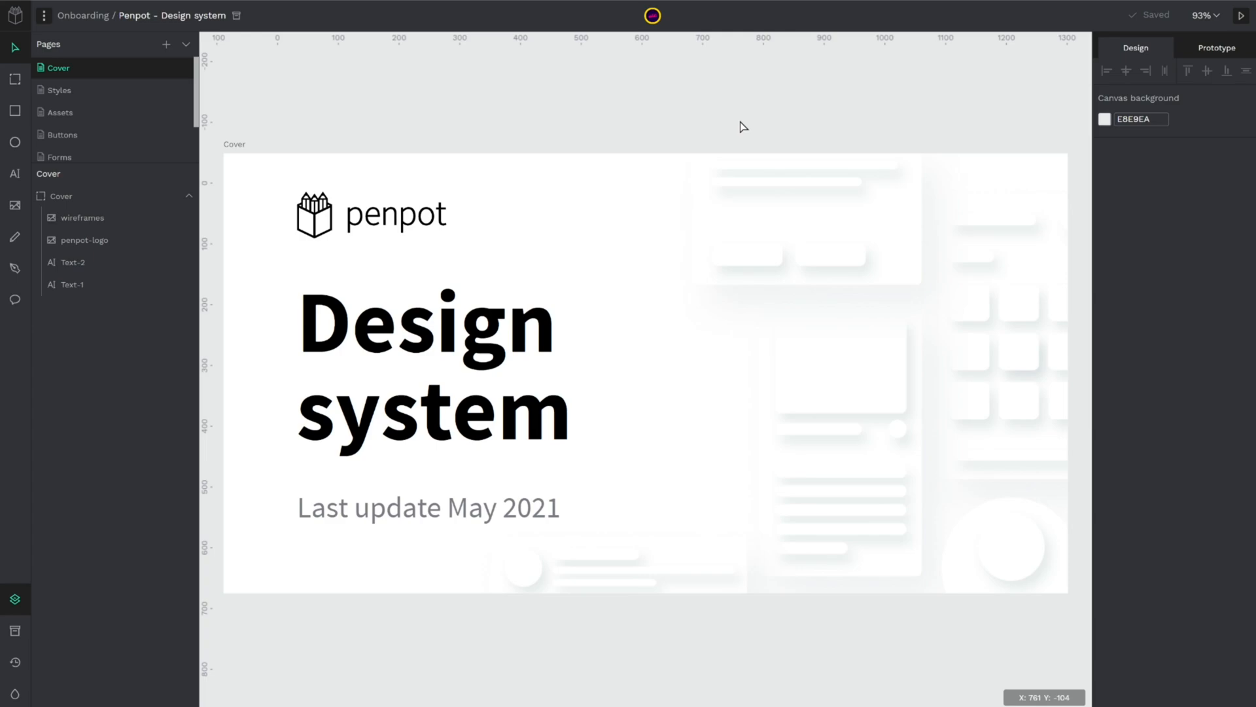
Step: Switch between the Assets and Buttons pages of the Design system file
left_click(63, 89)
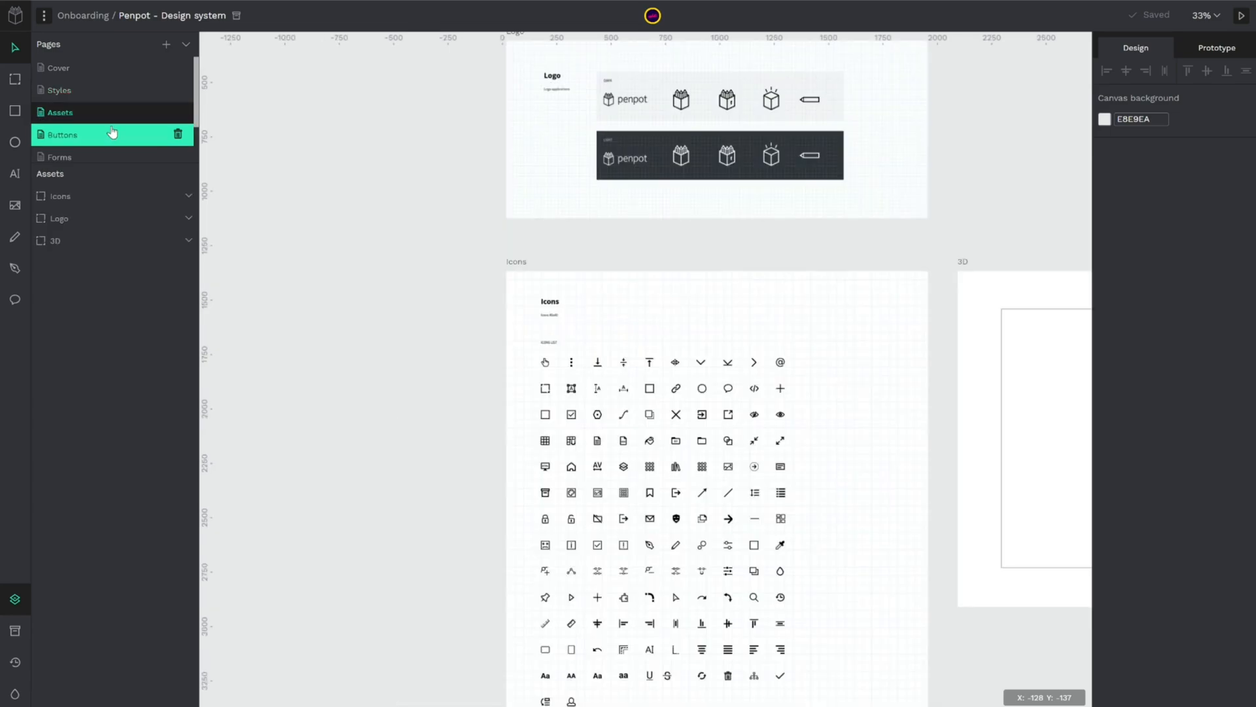
left_click(63, 135)
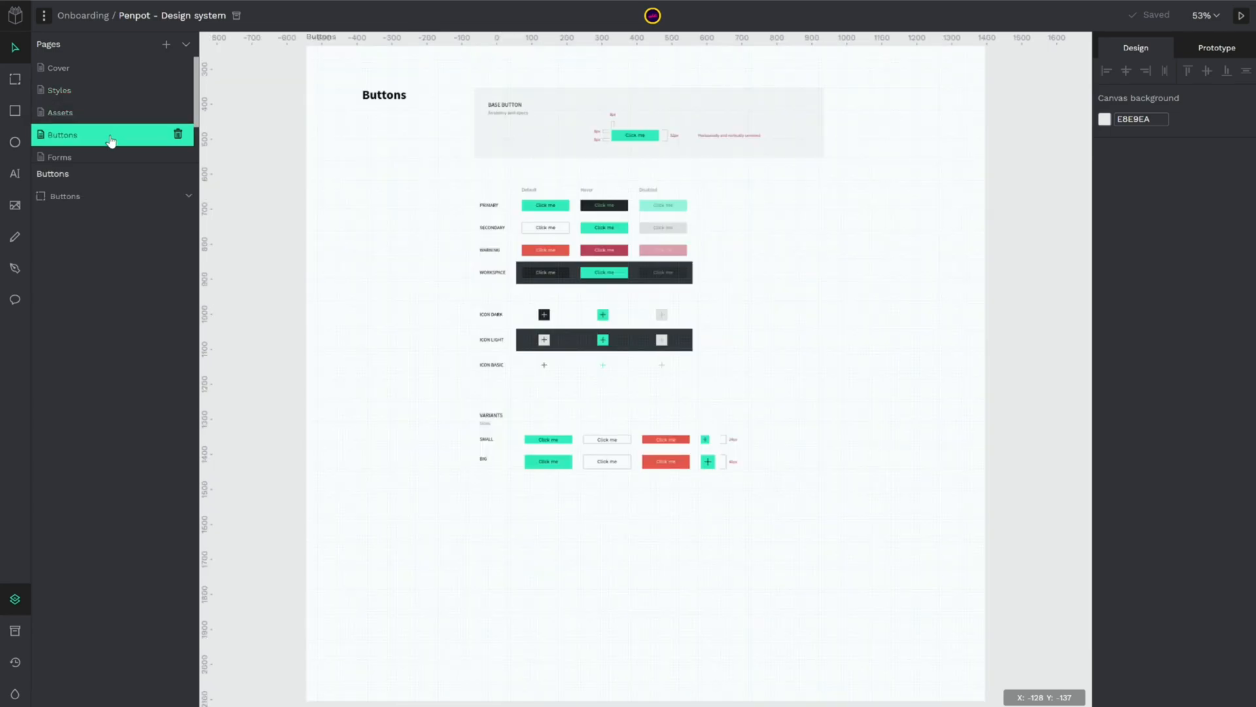
left_click(59, 112)
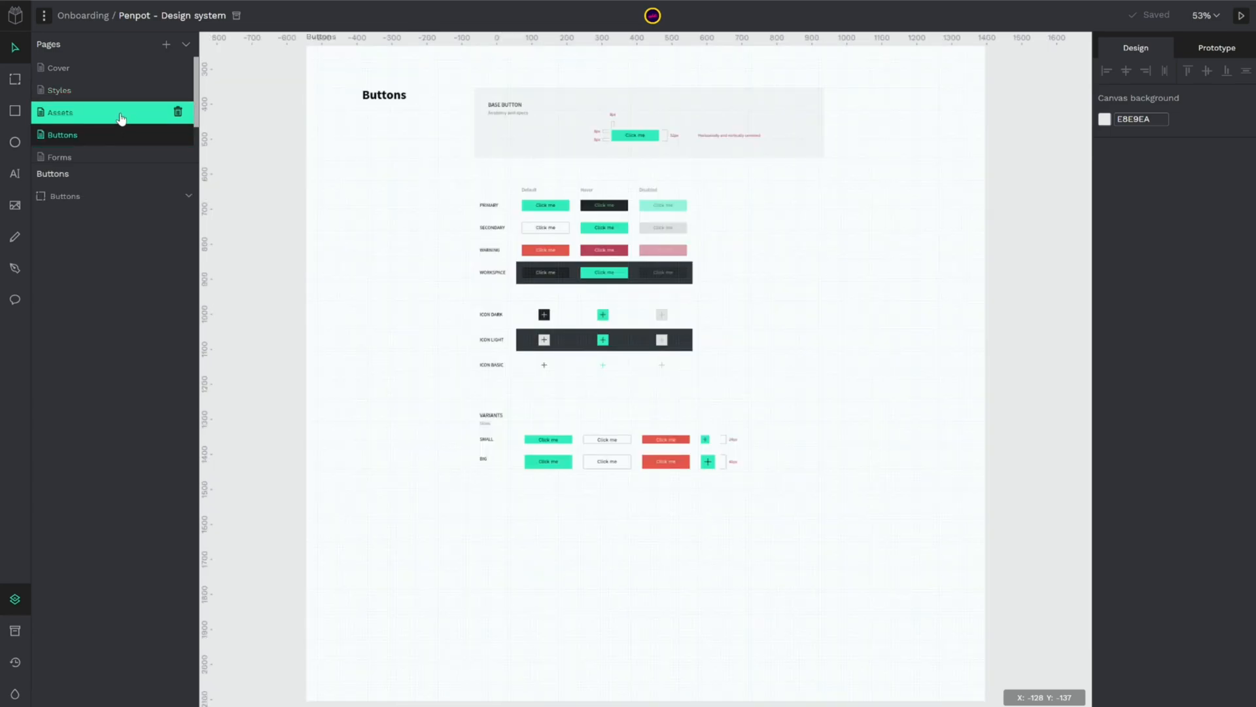